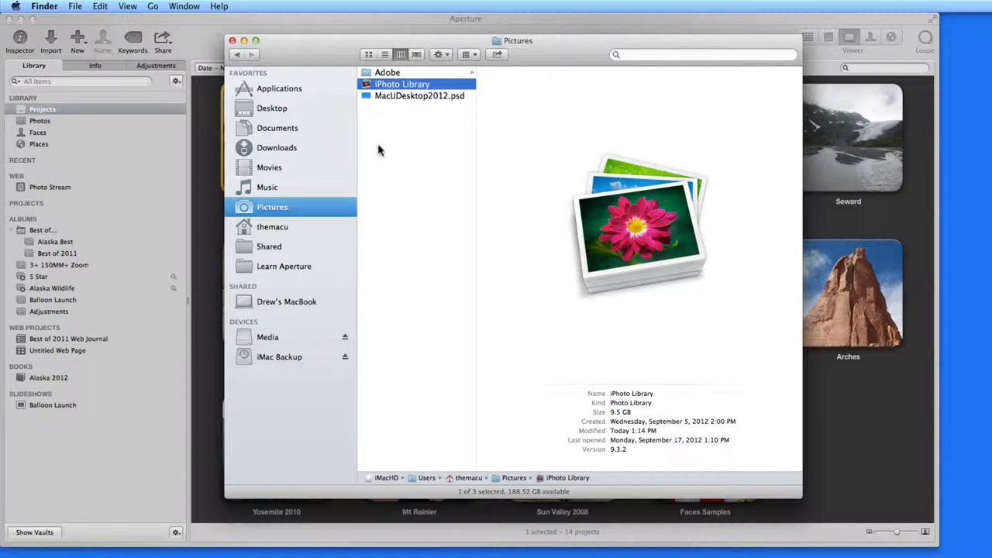
mouse_move(350, 214)
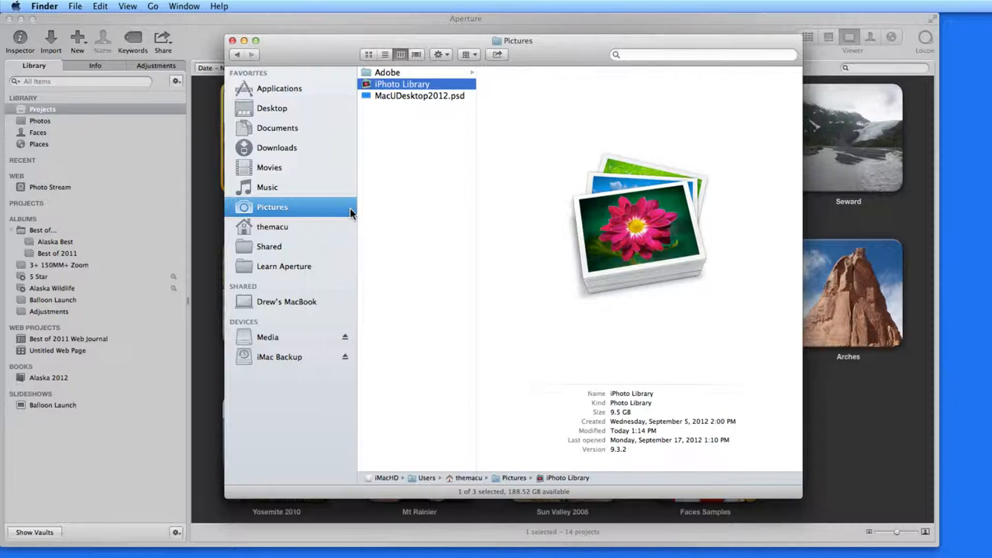
mouse_move(251, 53)
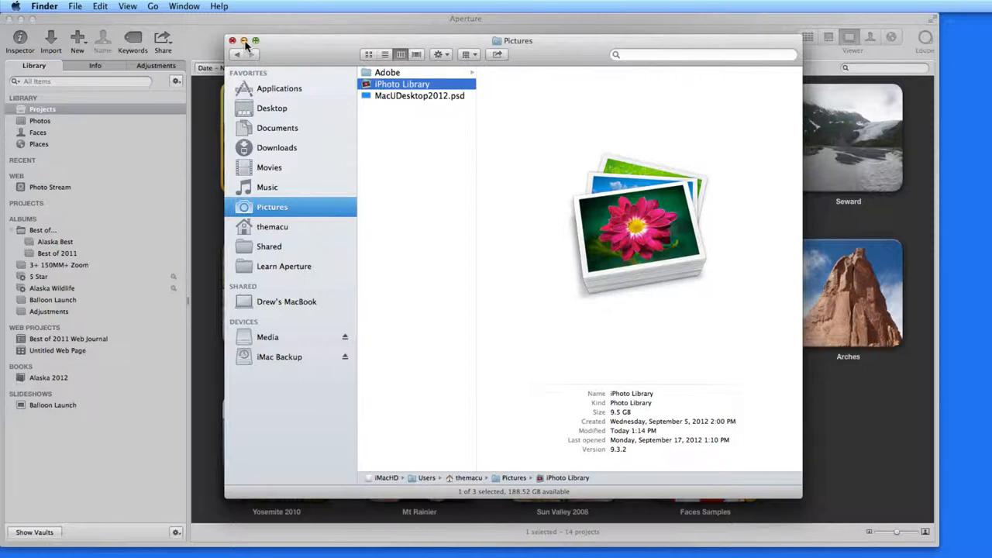
Step: Close the Finder window showing the Pictures folder
click(232, 40)
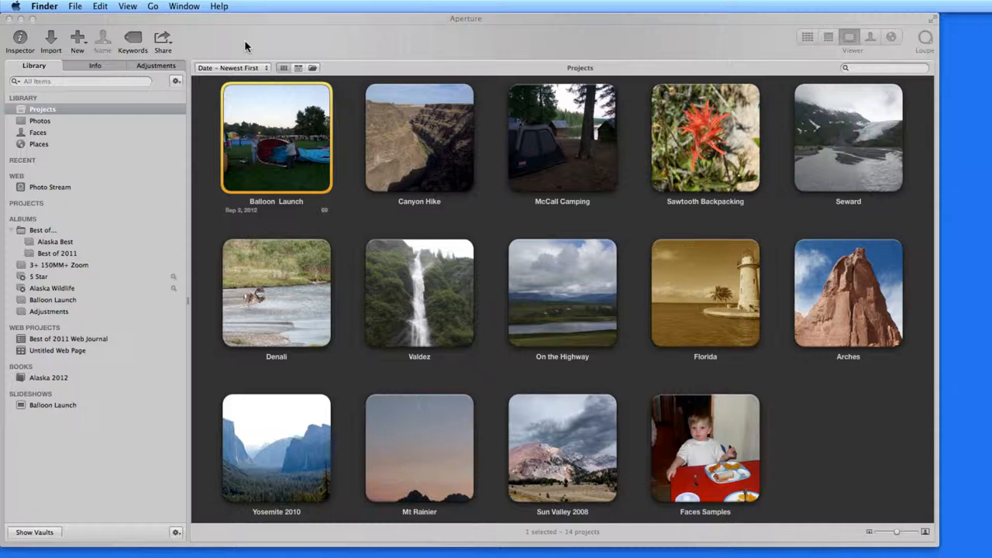
Step: Quit Aperture and relaunch it into the library chooser, selecting another library to see its location
key(cmd+q)
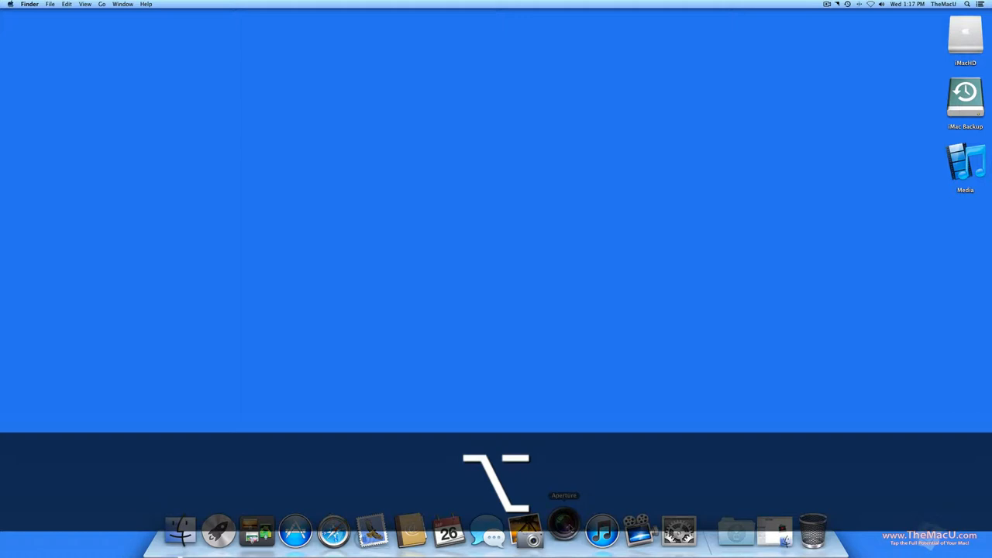
click(564, 530)
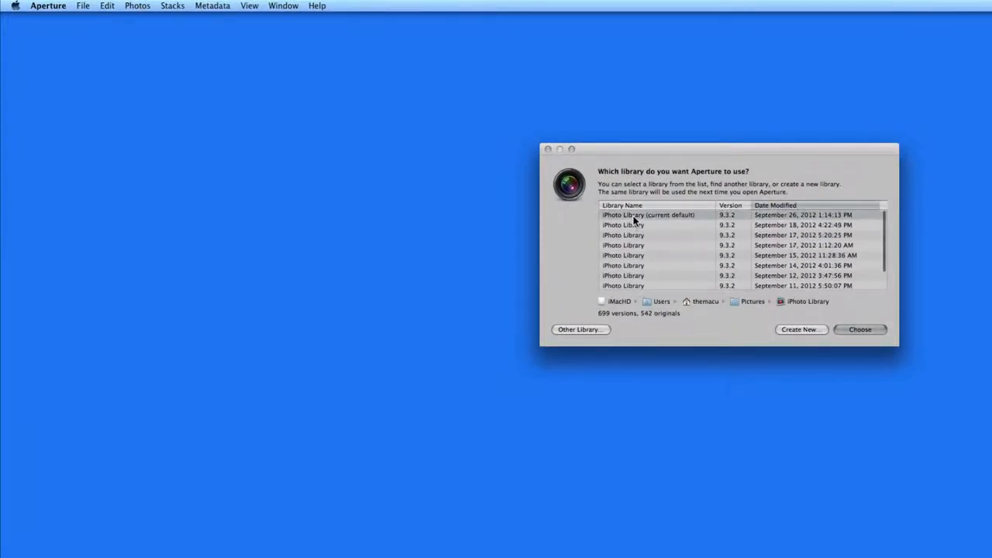
mouse_move(662, 254)
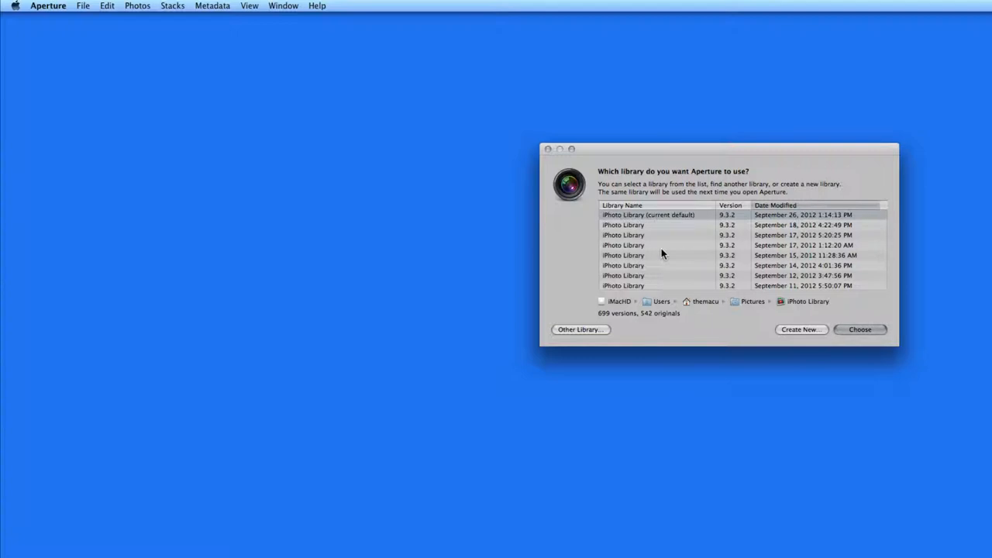
mouse_move(658, 246)
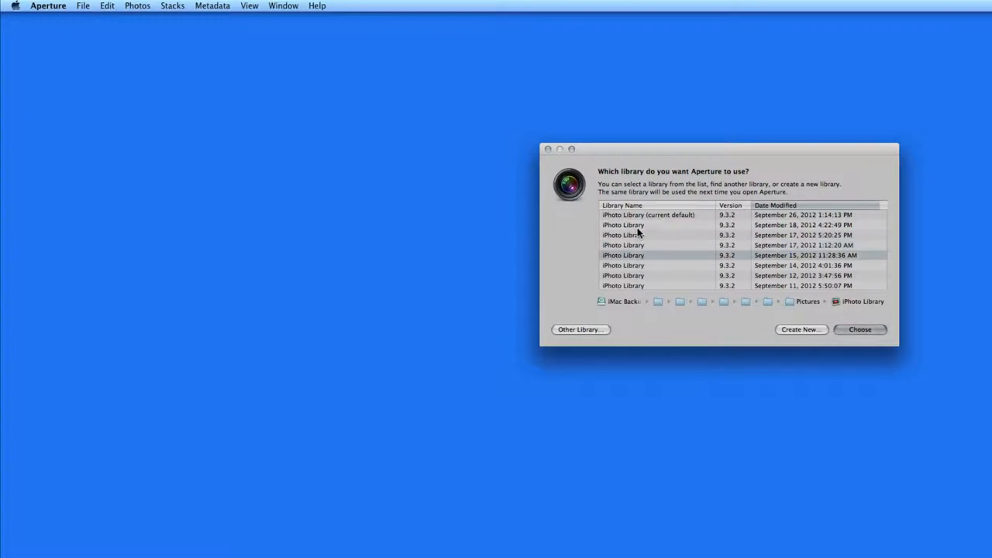
click(647, 213)
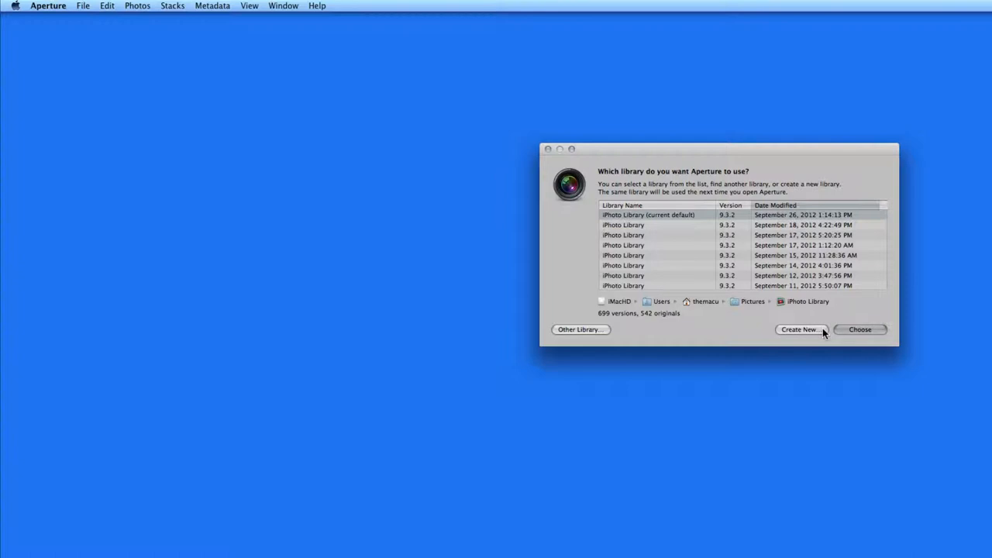
Step: Create a new empty library named Work Library in the Pictures folder
click(800, 328)
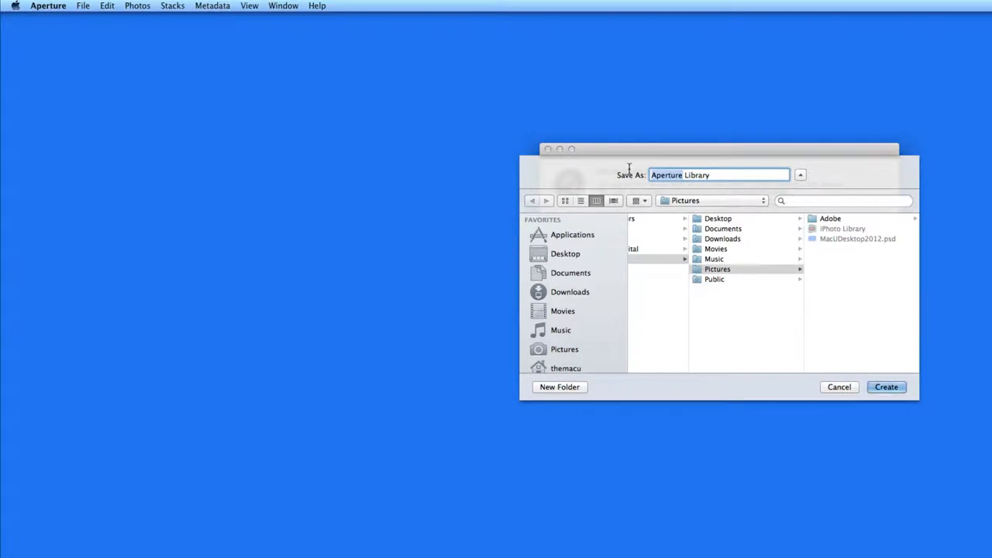
text(Work Library)
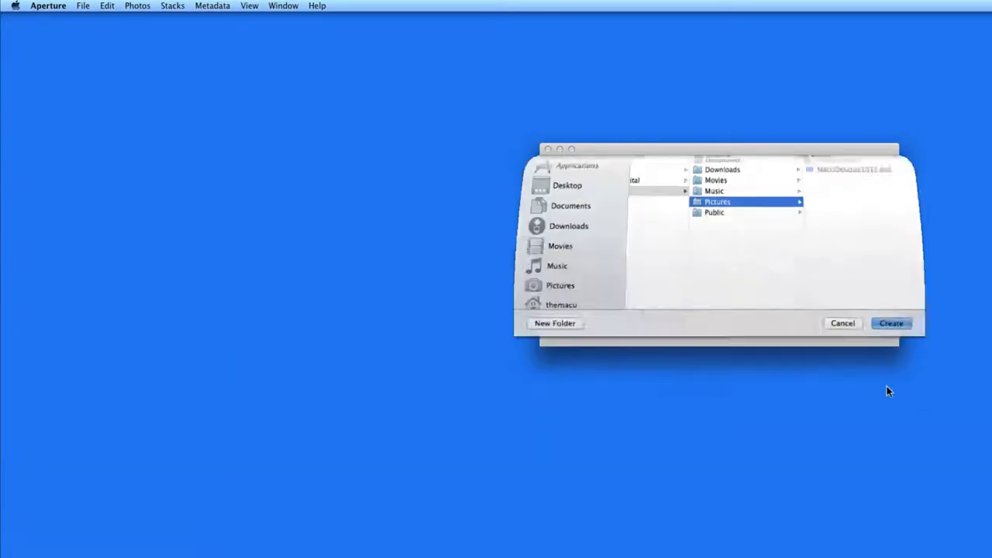
click(889, 324)
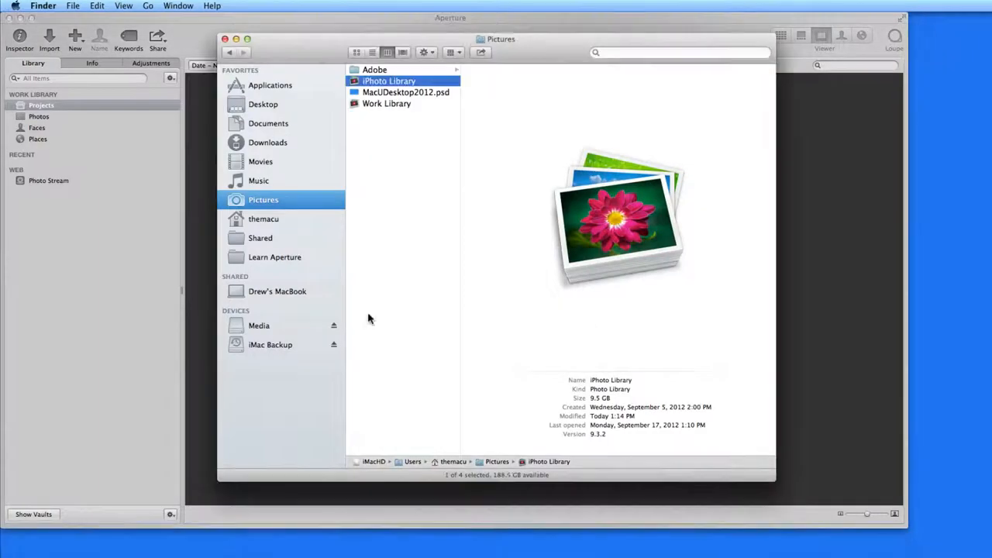
Step: Import the photos from Shared > Learn Aperture into Work Library and dismiss the import message
click(260, 239)
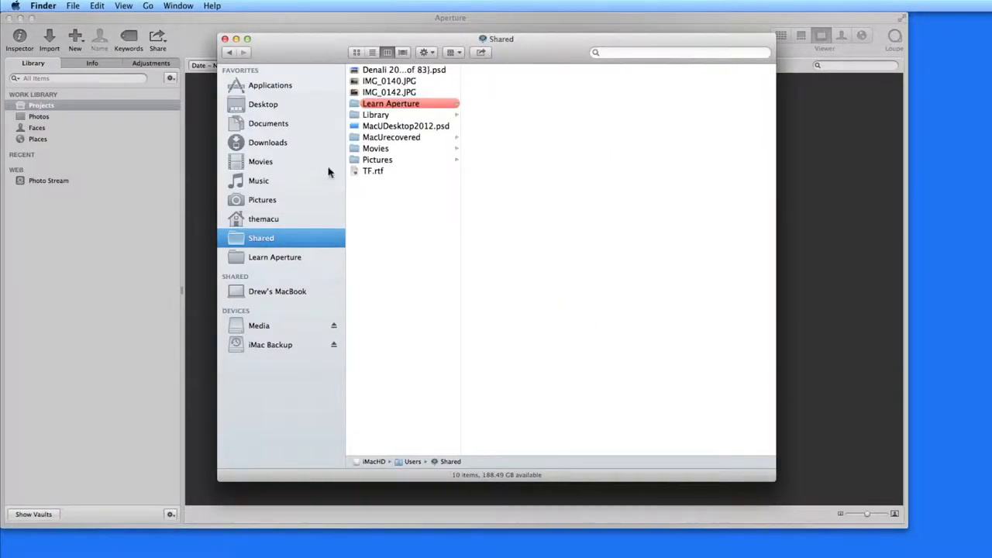
click(378, 158)
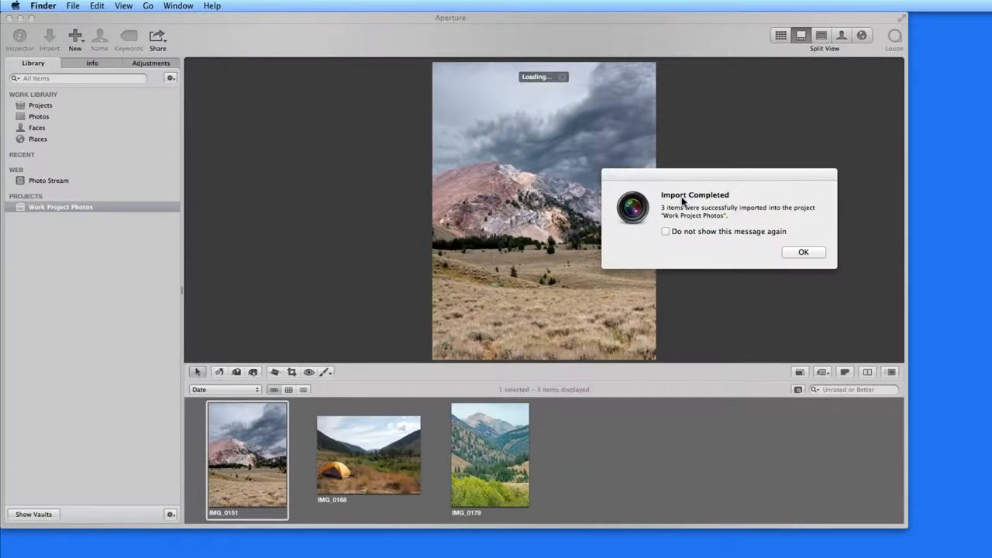
click(803, 251)
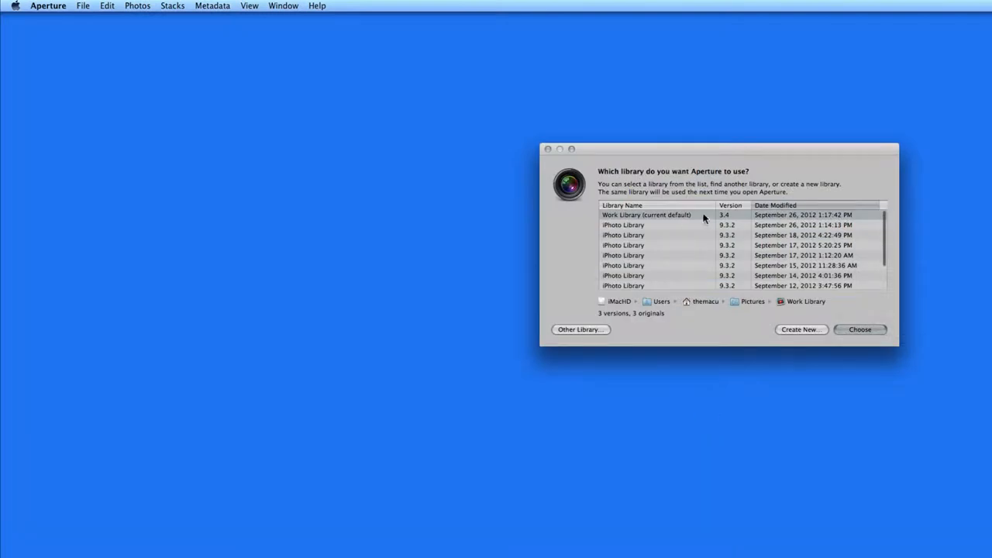
mouse_move(654, 229)
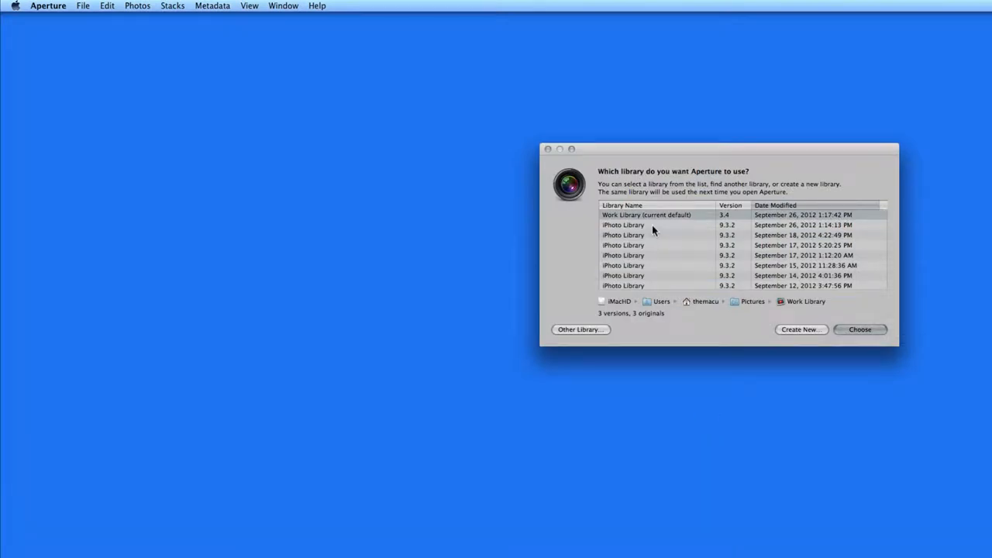
Step: Compare the iPhoto and Work Library locations, then choose Work Library to open it
click(623, 225)
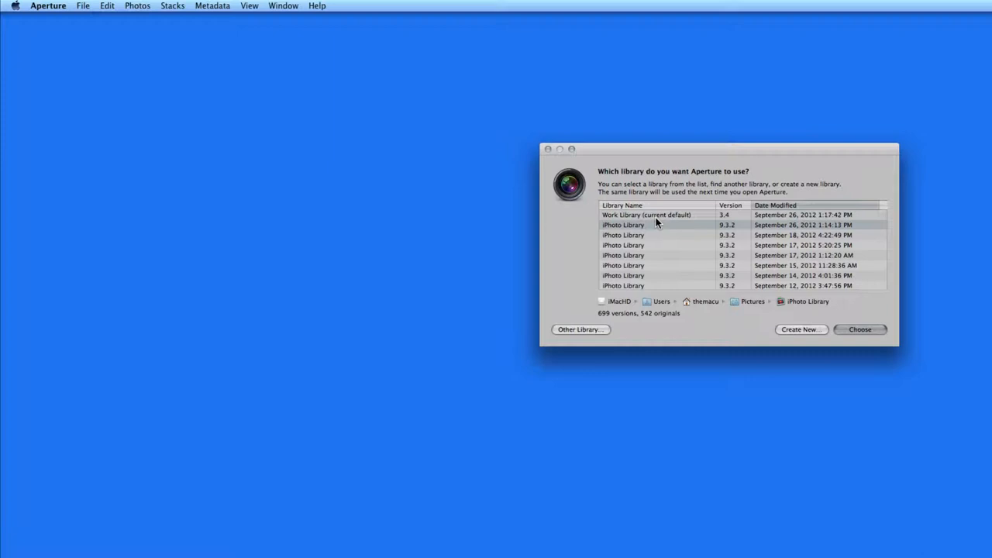
click(623, 224)
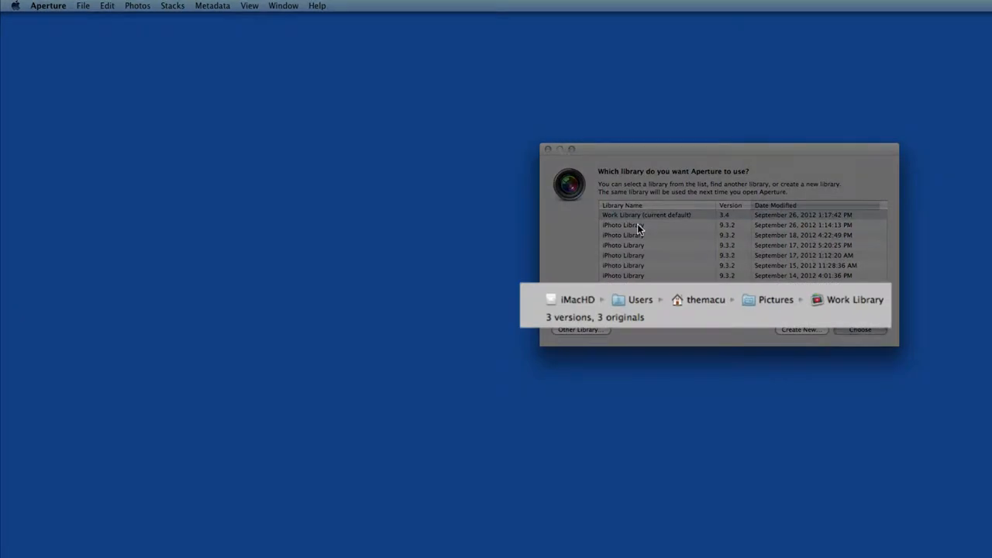
click(623, 225)
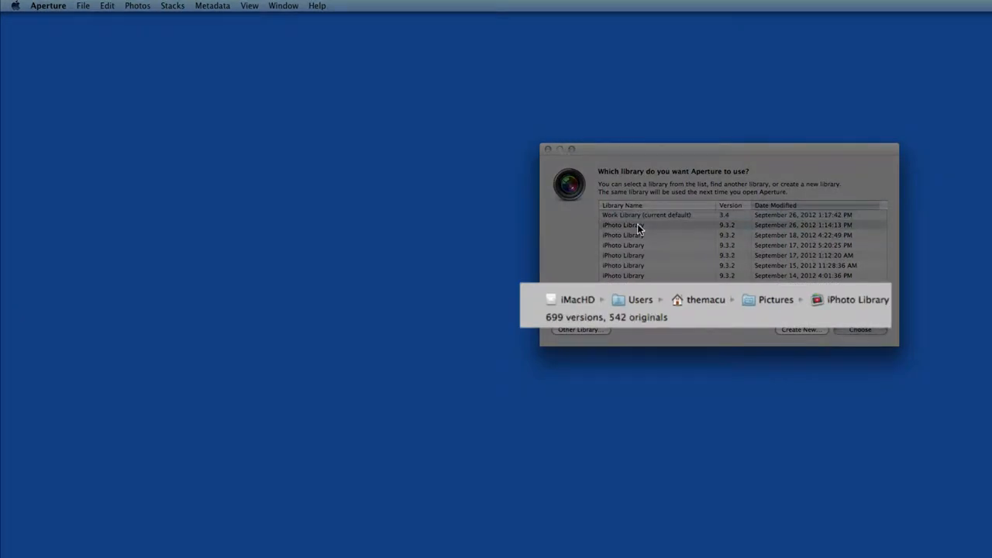
click(646, 214)
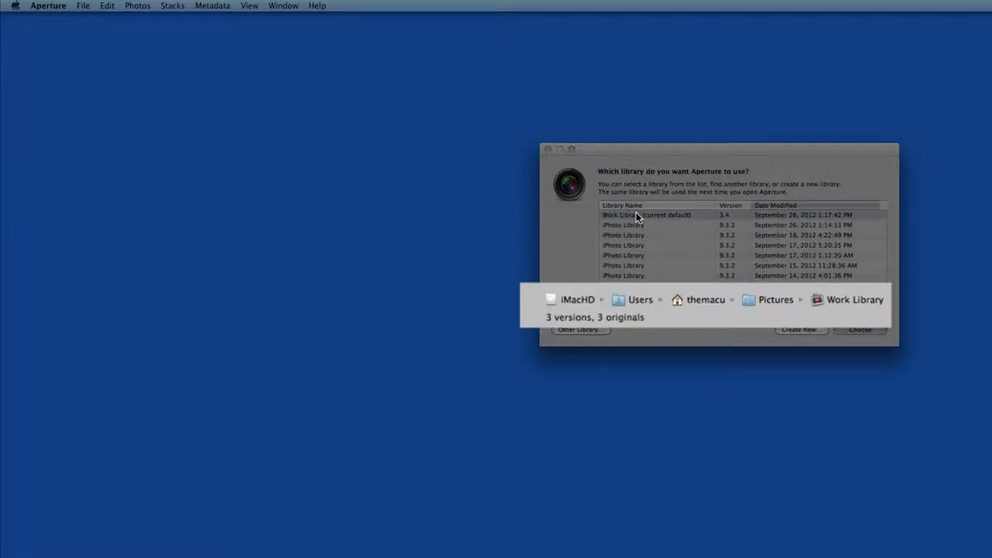
click(638, 214)
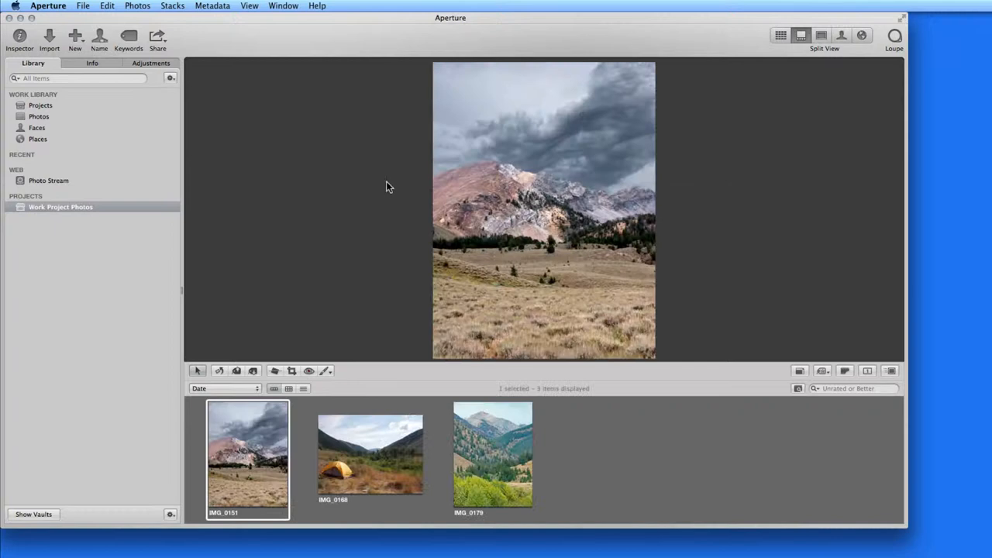
Step: Bring up the File menu's Switch to Library commands
click(84, 7)
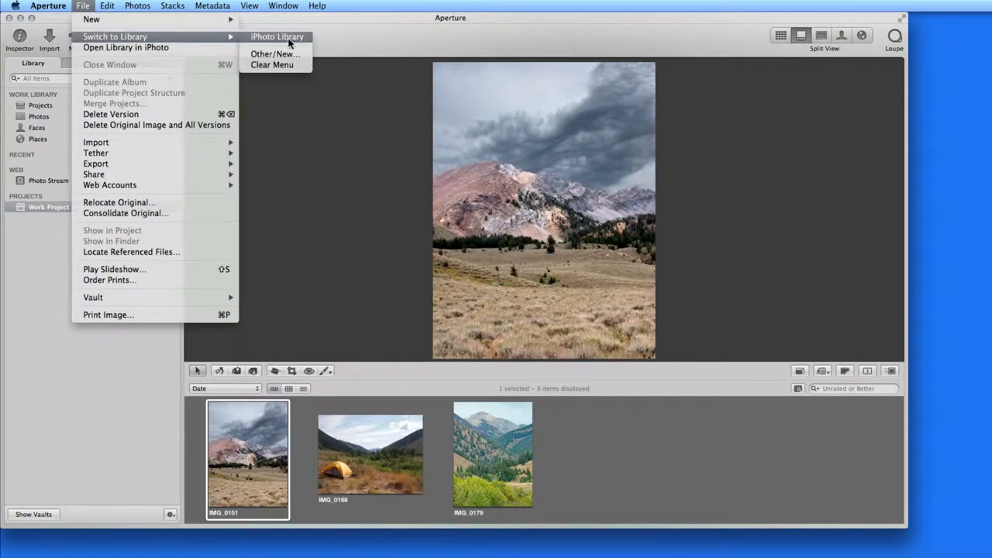
mouse_move(297, 43)
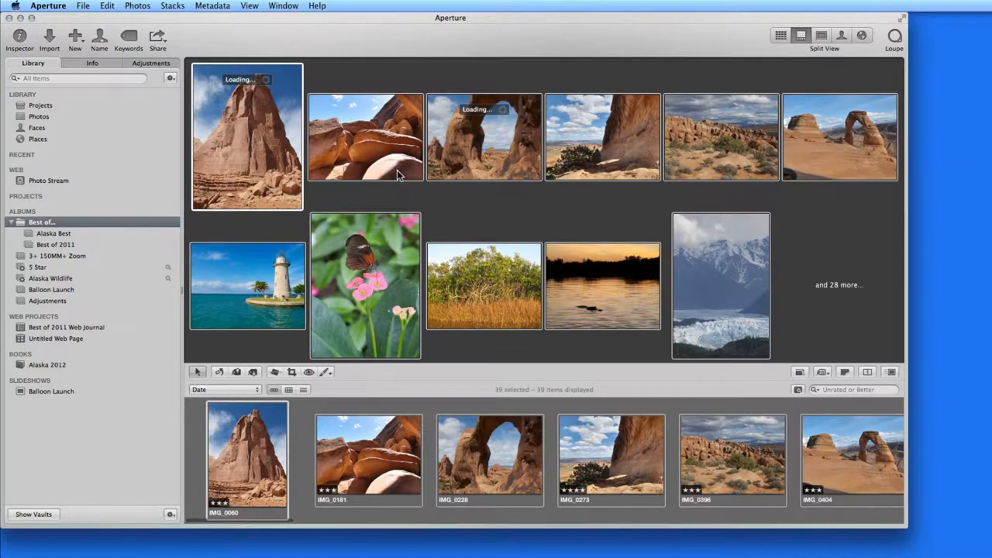
Step: Show the Best of... album as a full grid and select all its photos
click(781, 35)
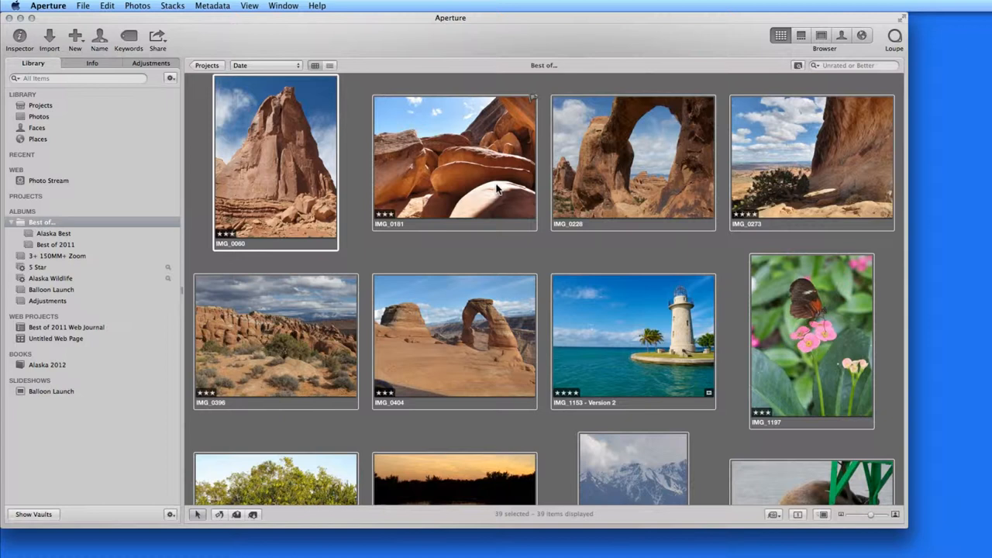
key(cmd+a)
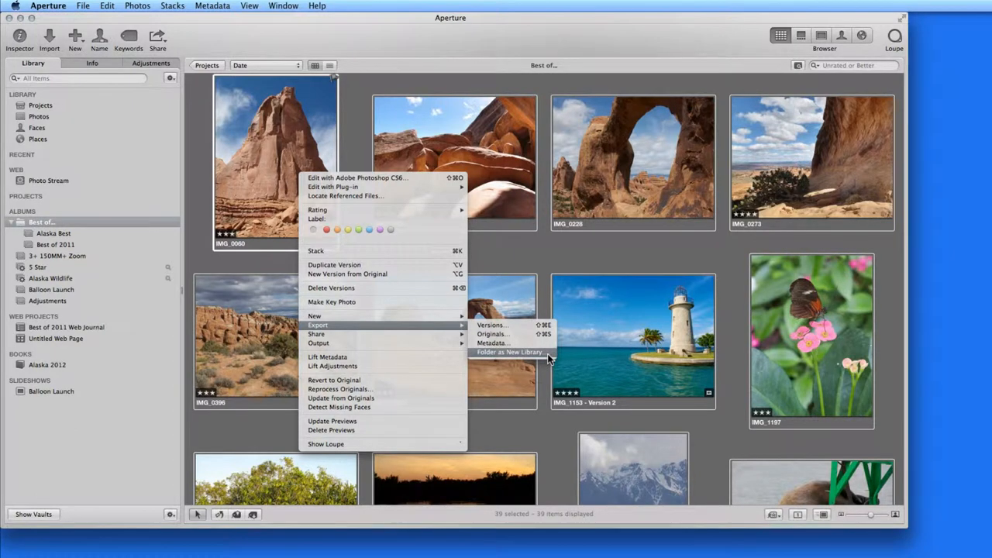
Step: Export the album as a new library in Pictures with originals and previews included
click(508, 352)
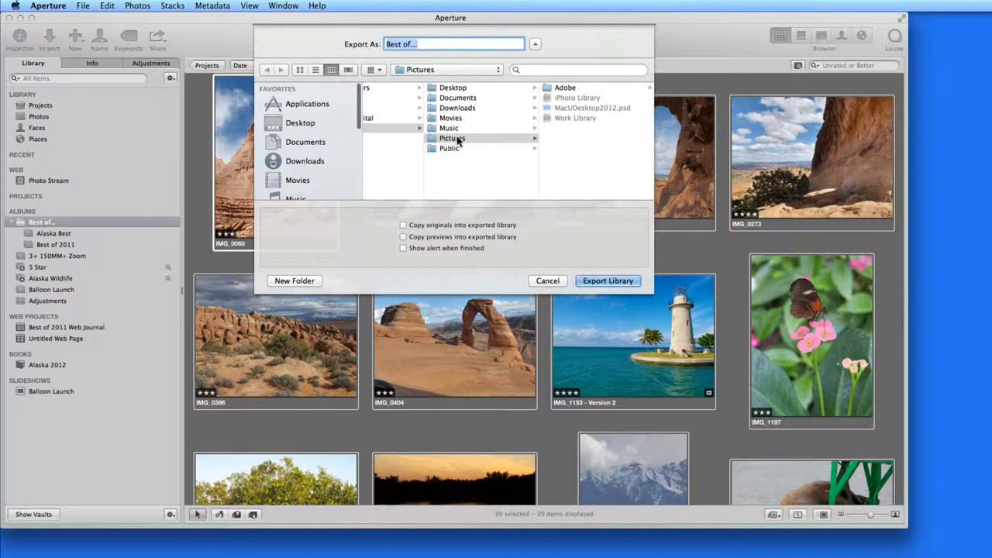
click(453, 138)
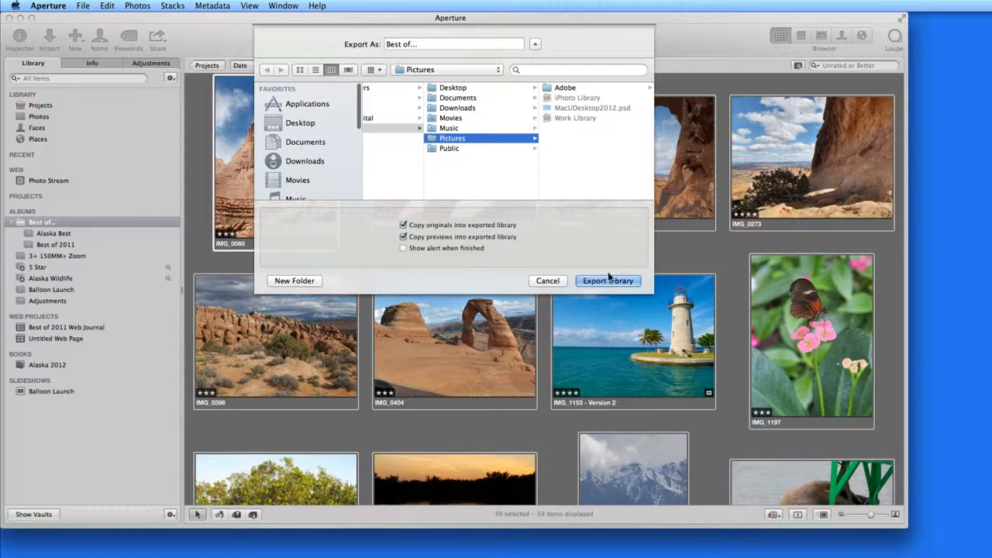
click(607, 280)
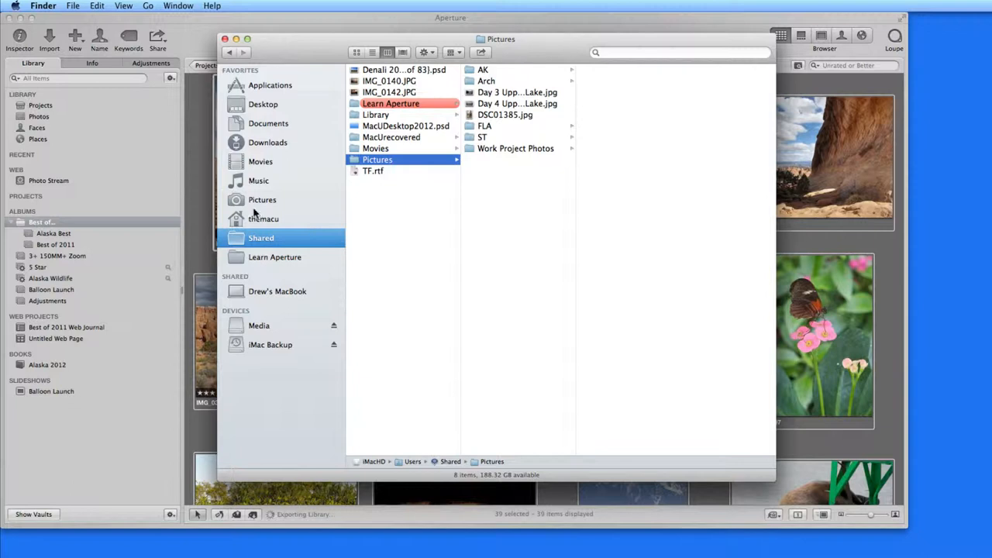
Step: Open the exported Best of... library from Pictures, confirm the switch, then quit Aperture
click(264, 200)
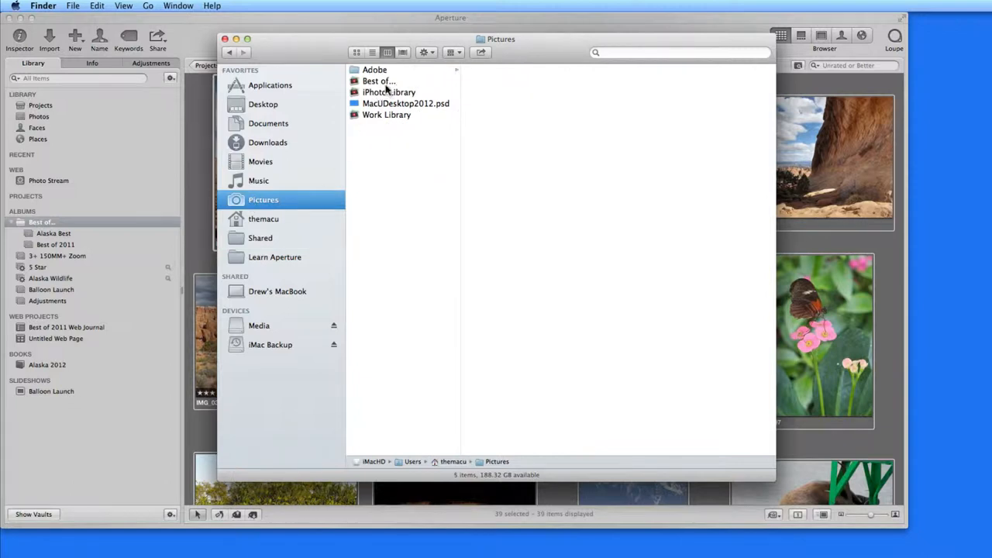
click(378, 81)
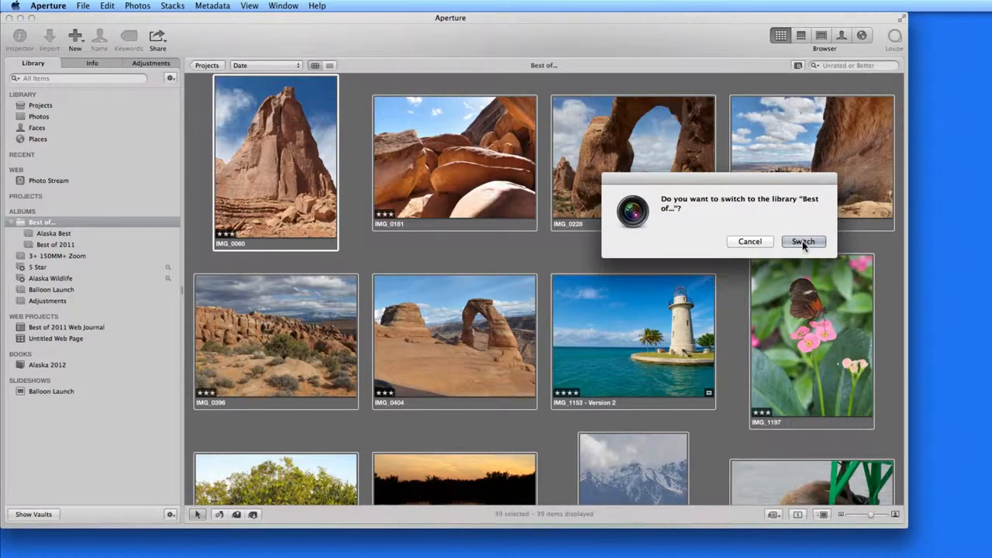
click(803, 242)
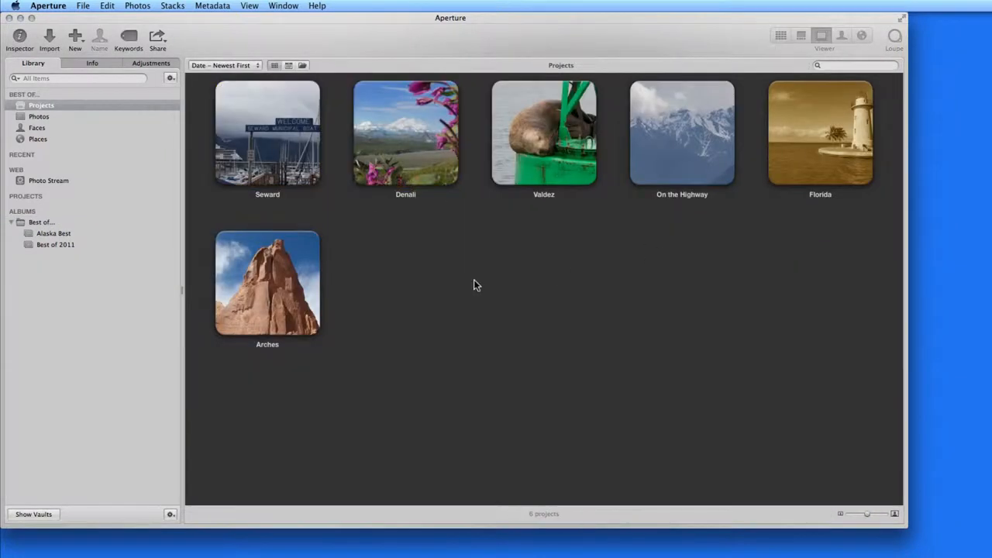
mouse_move(440, 152)
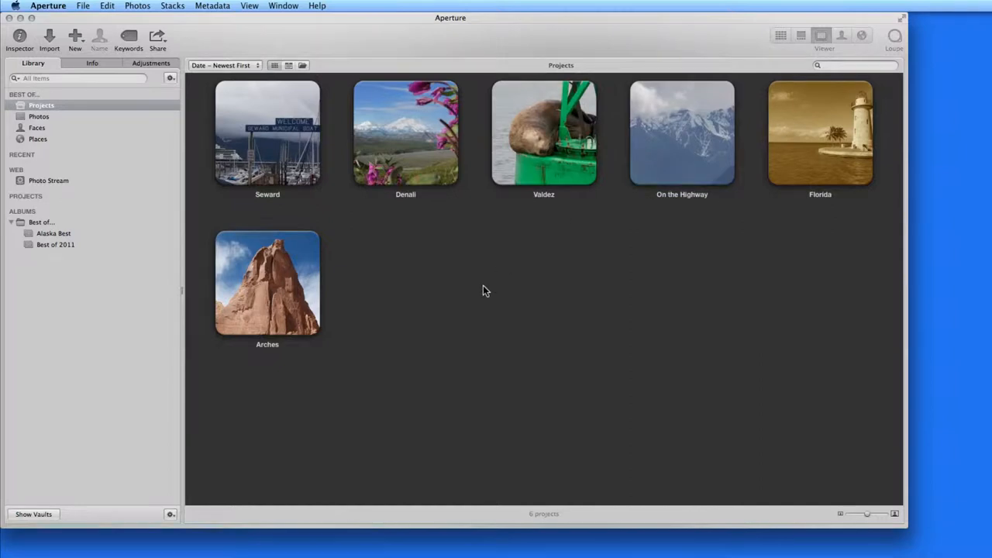
key(cmd+q)
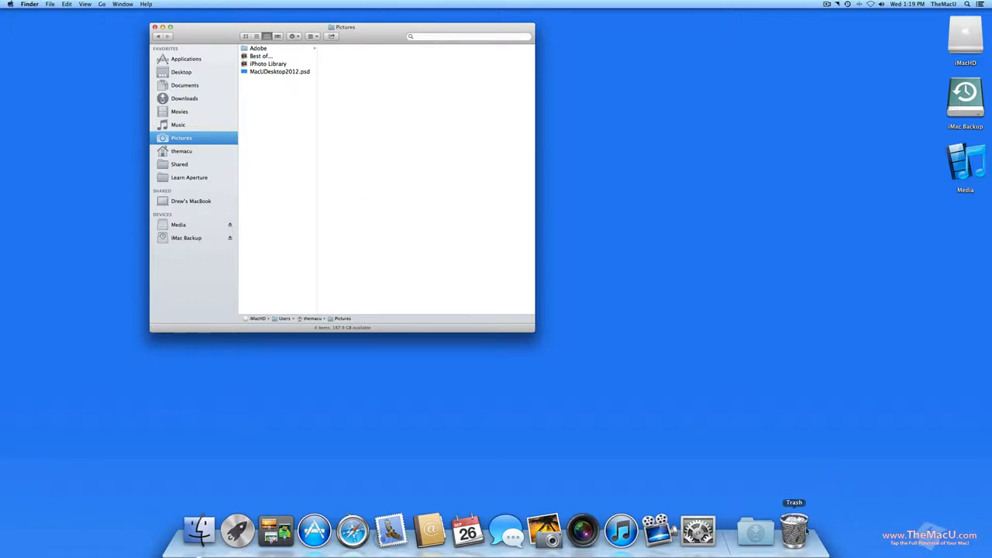
Step: Empty the Trash from the Dock to permanently delete Work Library
right_click(792, 530)
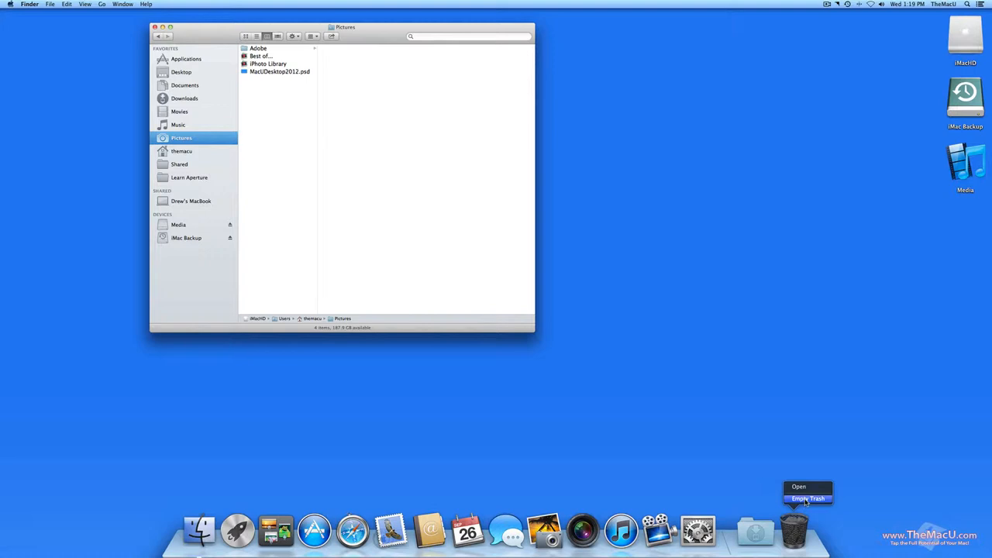
click(809, 499)
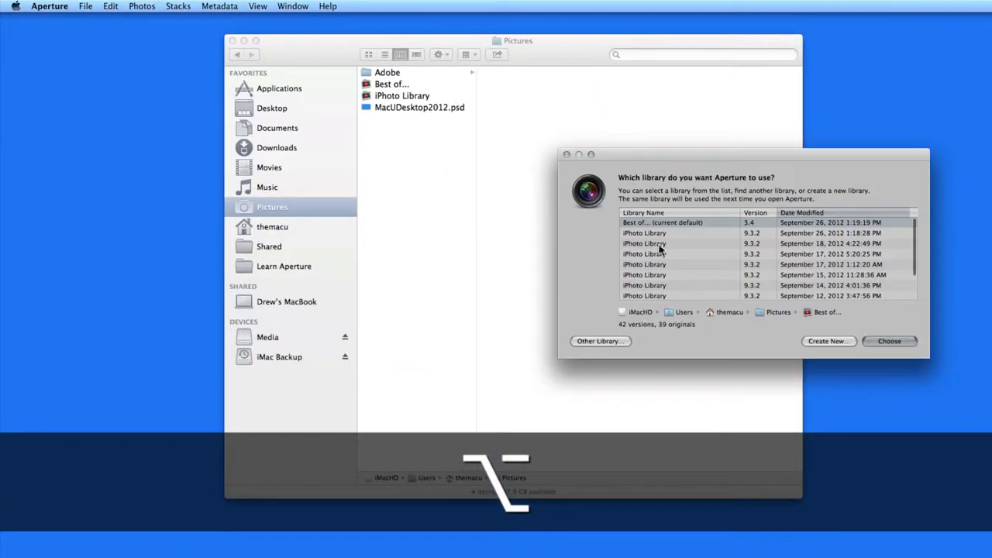
Step: Select Best of... in the library chooser and open it, showing its six projects
click(685, 232)
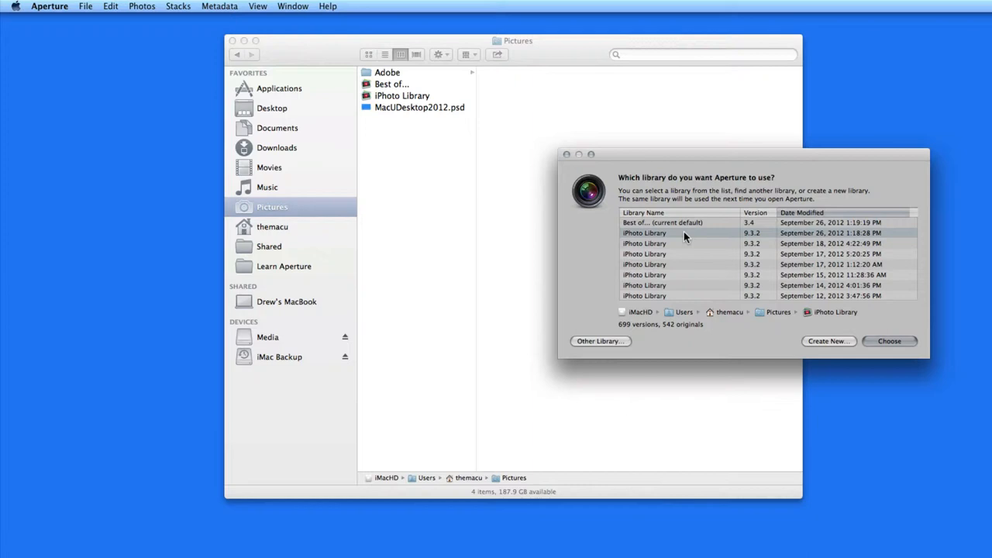
click(889, 341)
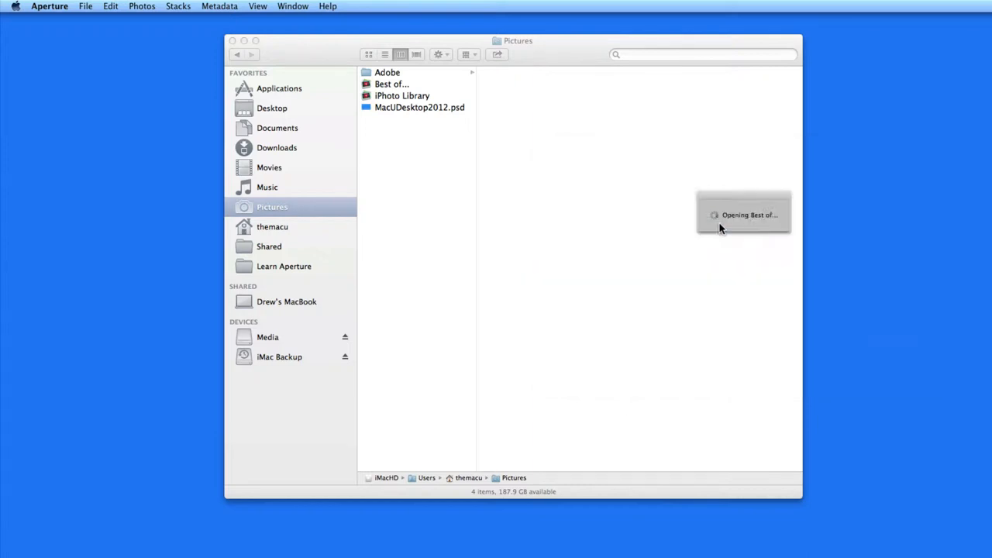
double_click(391, 84)
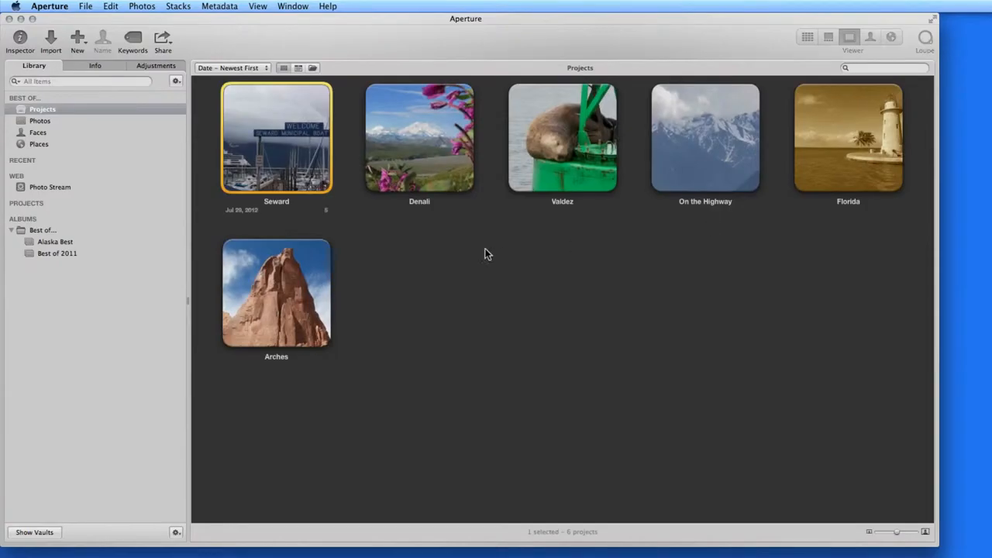